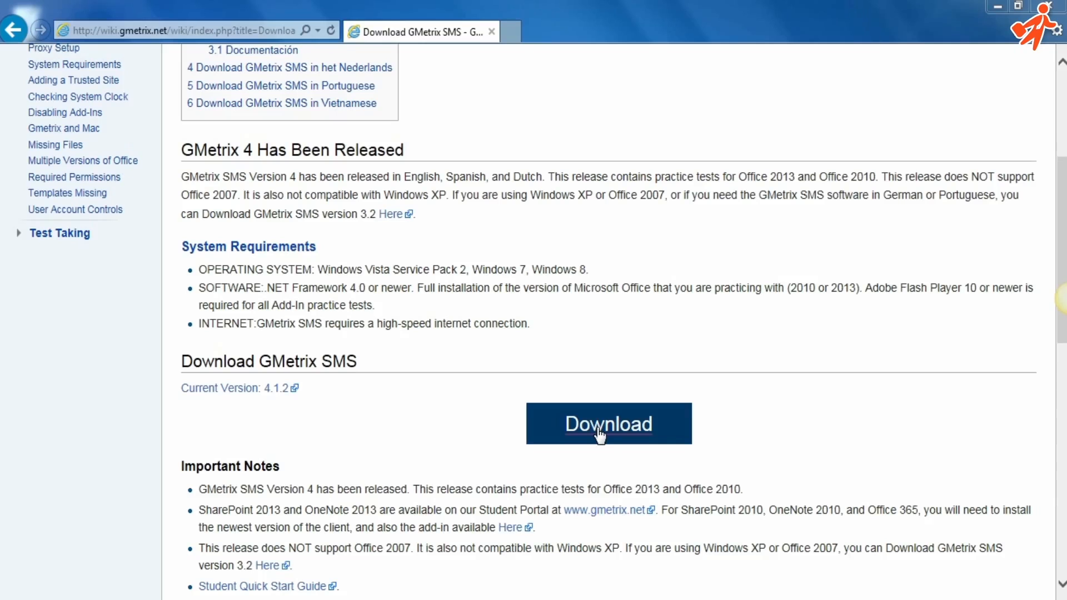
- Download and install GMetrix SMS 4.1 from Internet Explorer without launching the application
click(610, 424)
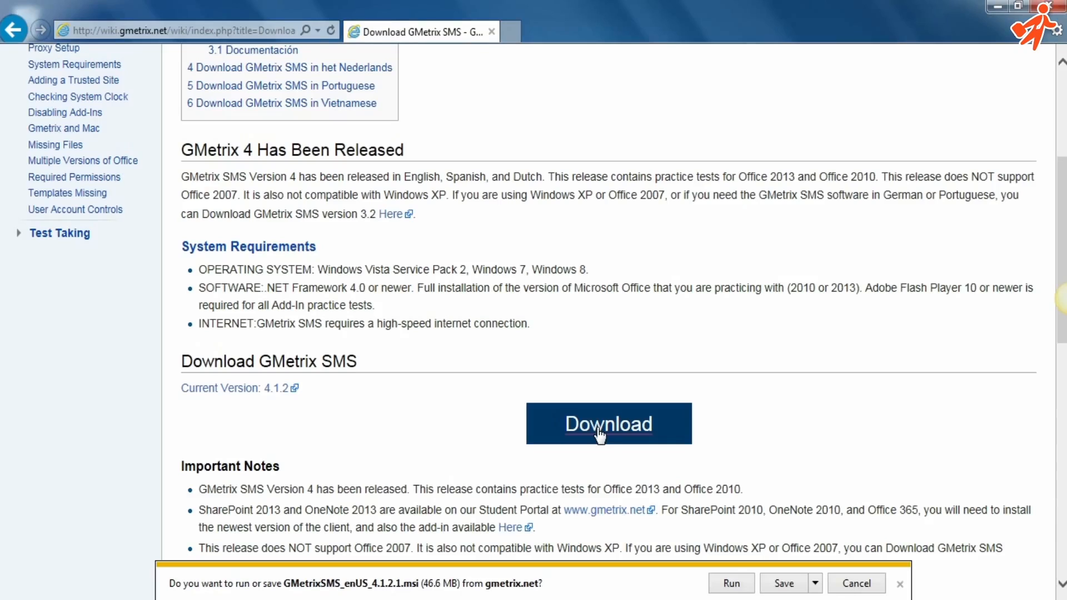
mouse_move(677, 485)
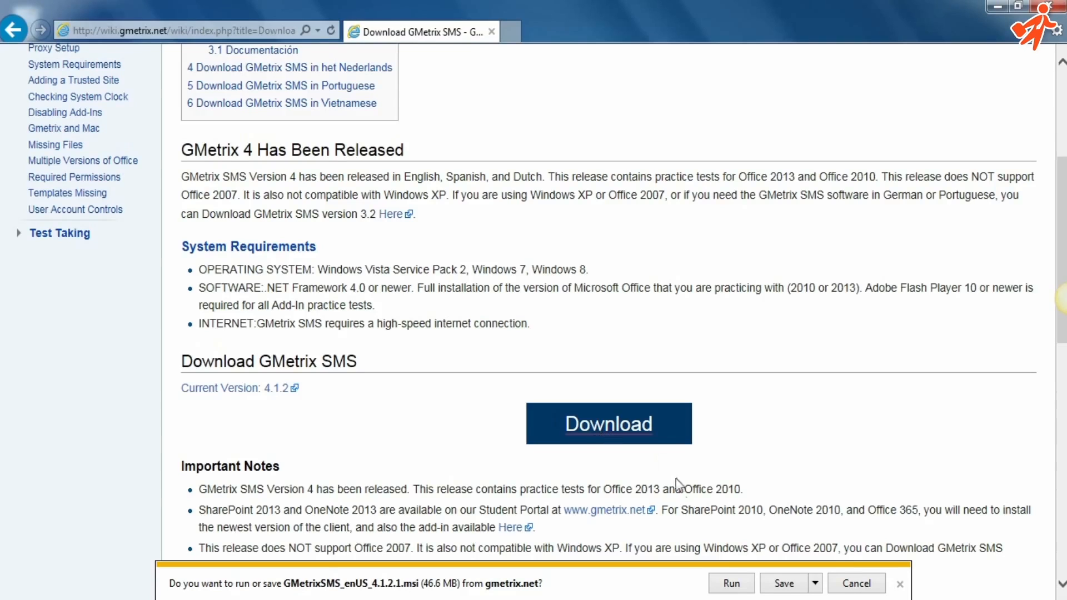
mouse_move(731, 583)
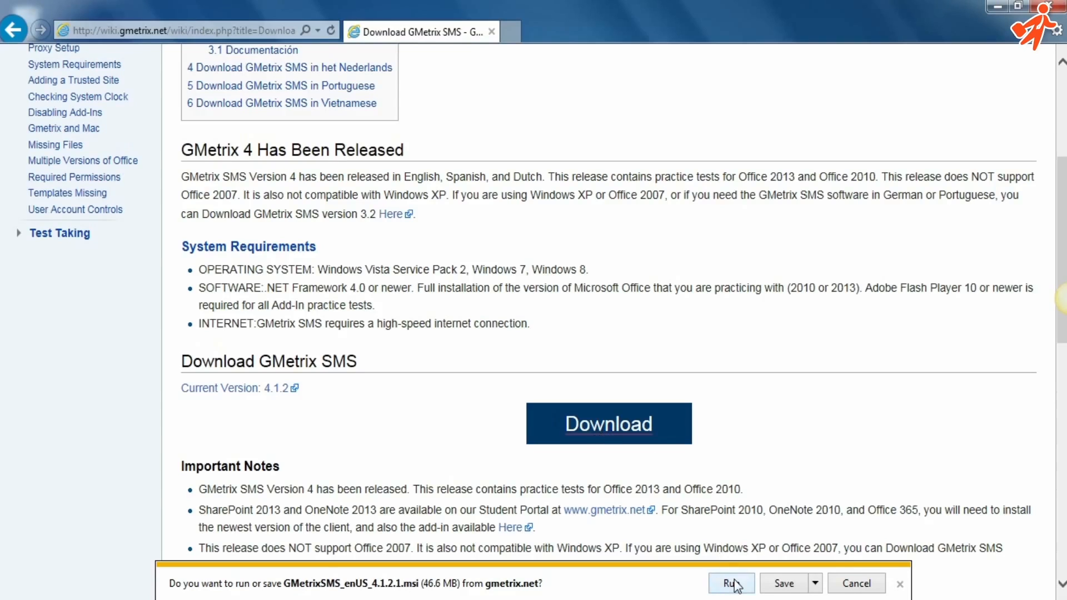
click(731, 583)
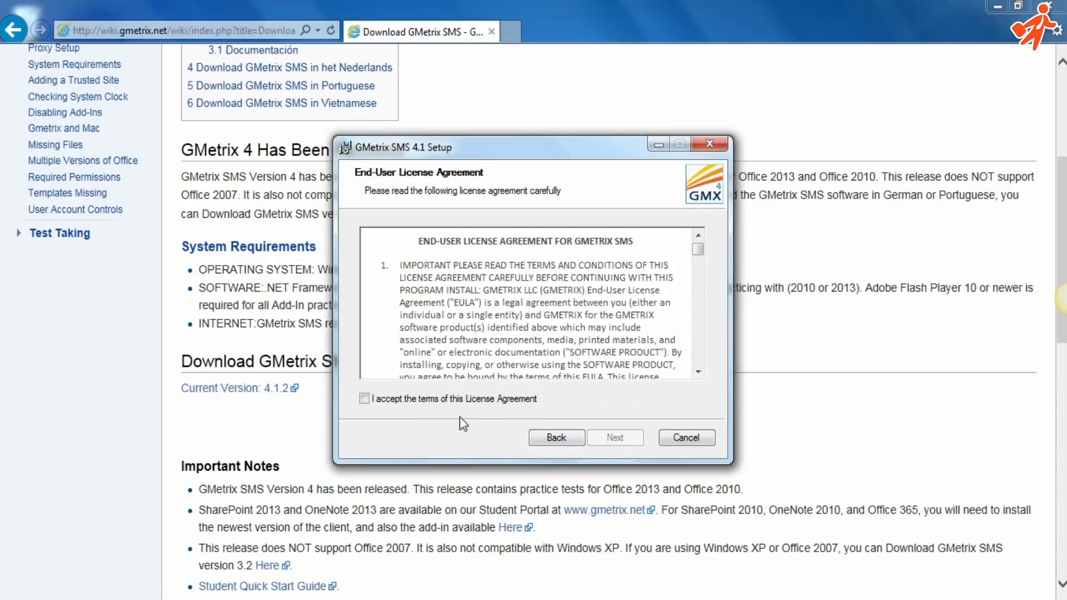
click(616, 437)
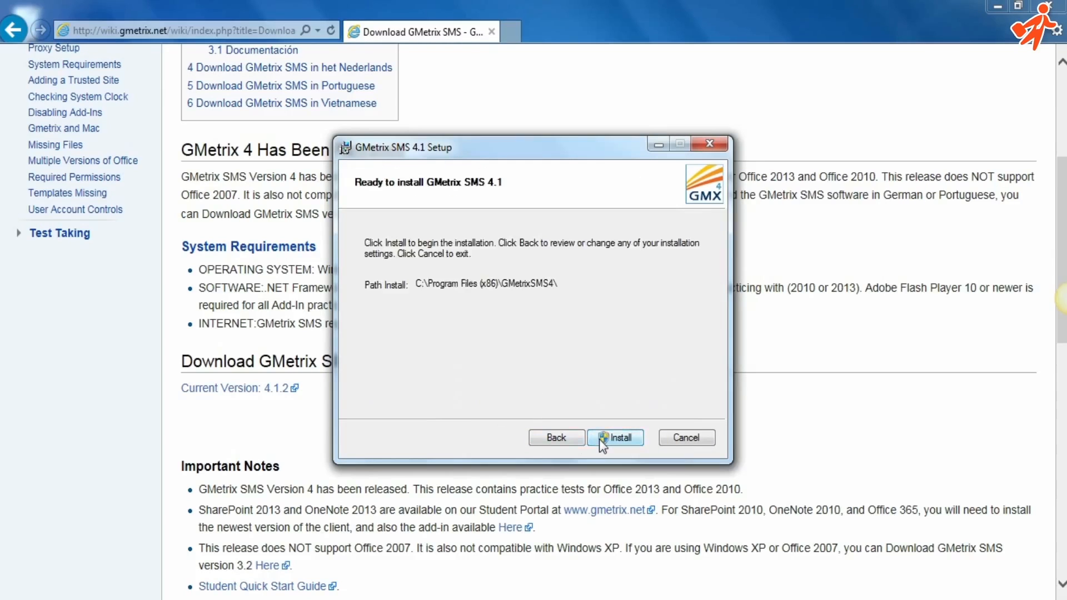
click(615, 438)
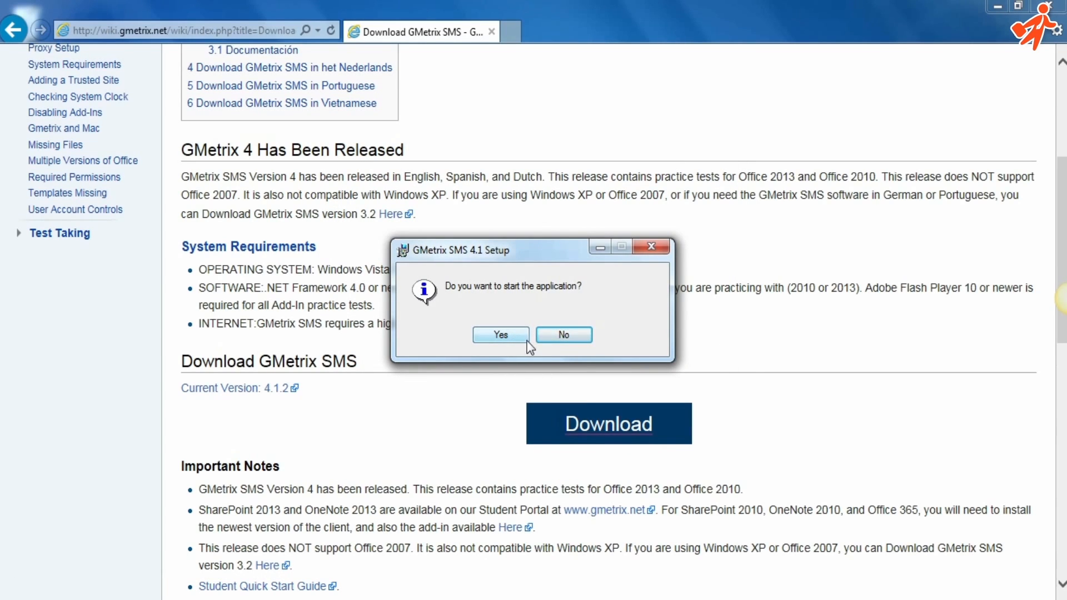
click(501, 335)
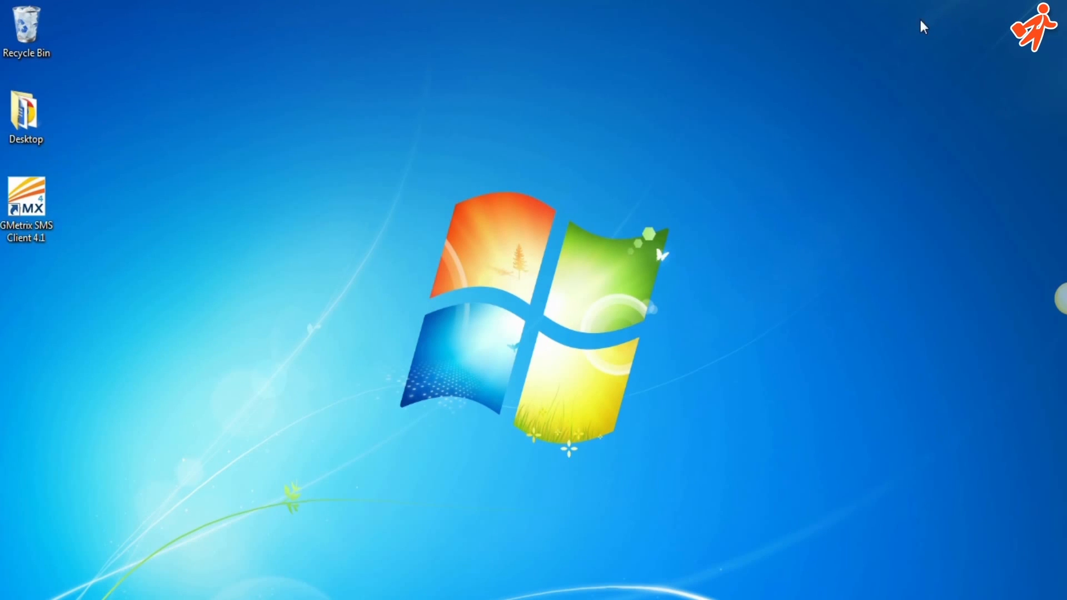
click(26, 201)
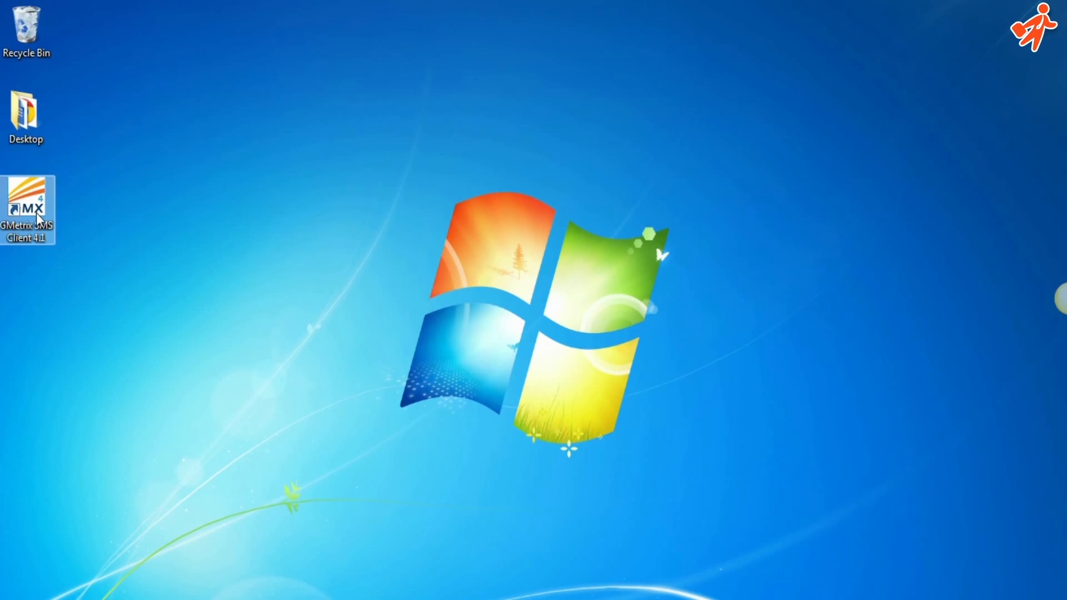
double_click(26, 206)
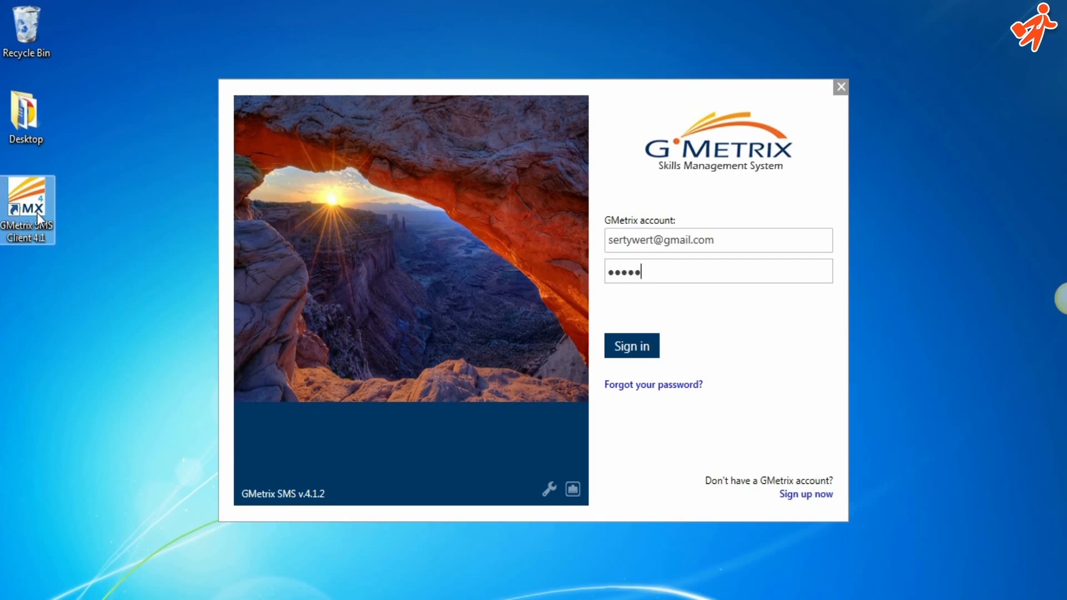
click(632, 346)
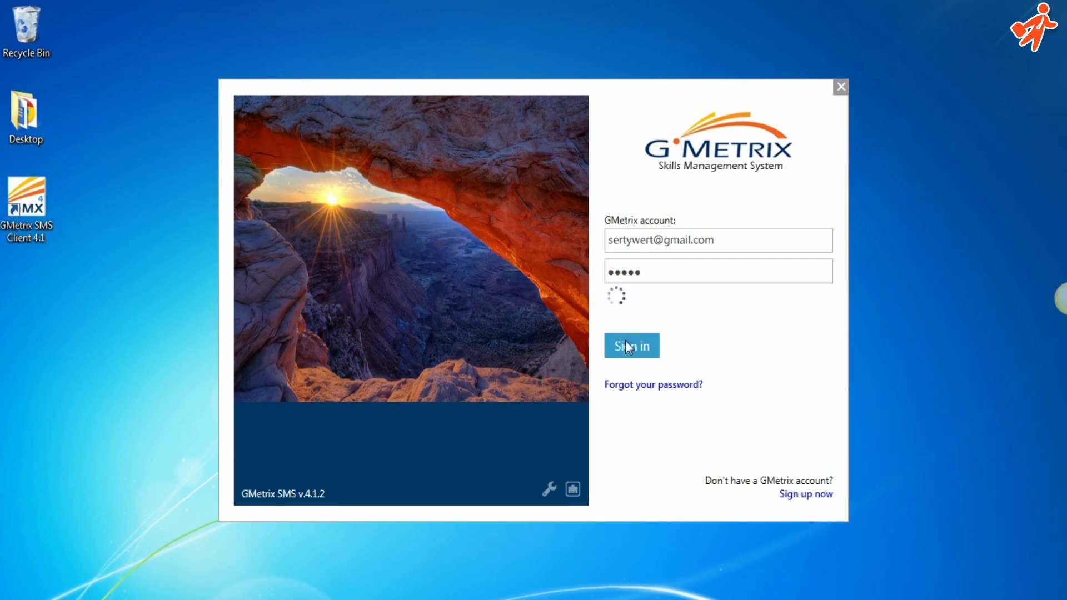
click(632, 346)
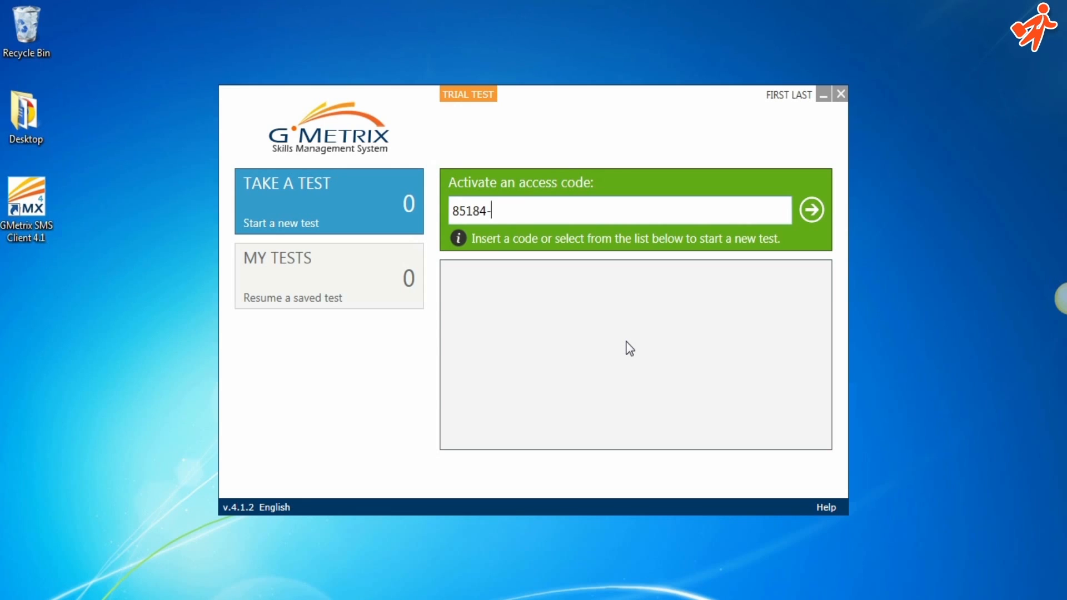
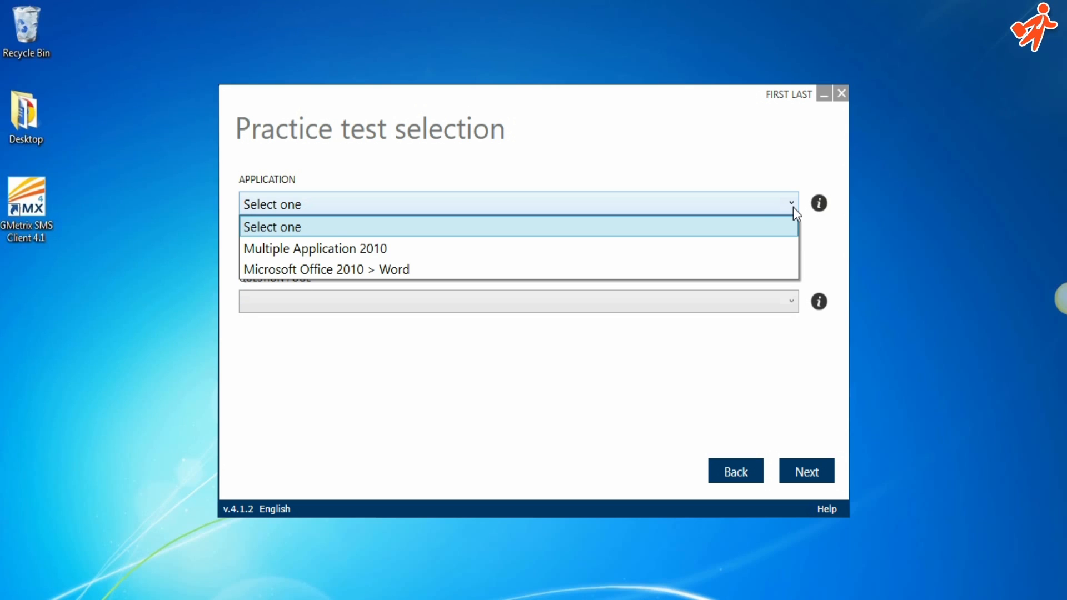
mouse_move(769, 251)
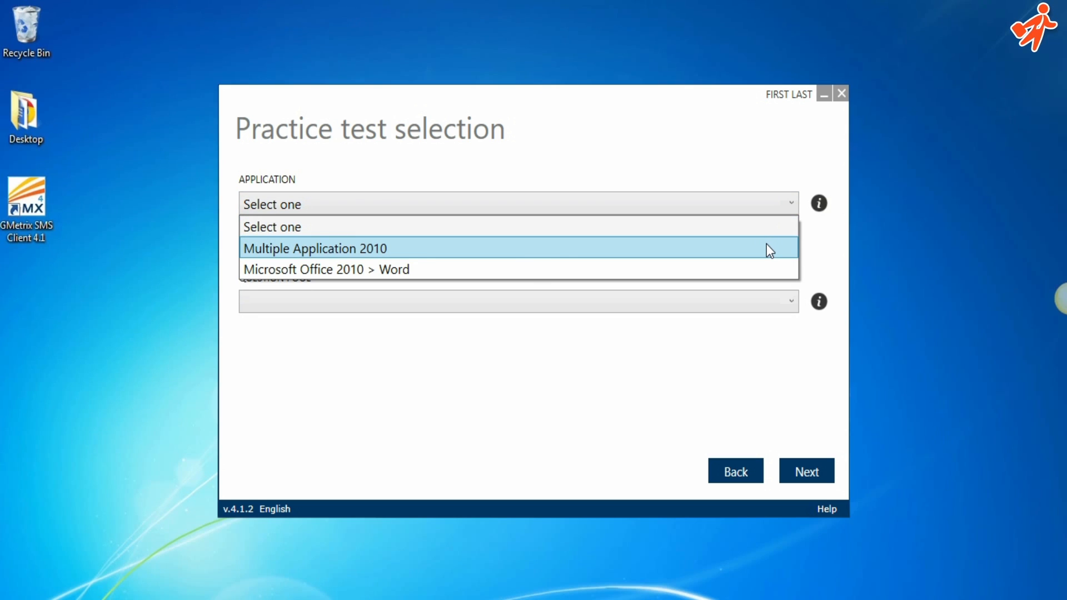
- Select Multiple Application 2010, Training mode, and Full Length Test 1 - Word 2010, then continue
click(325, 248)
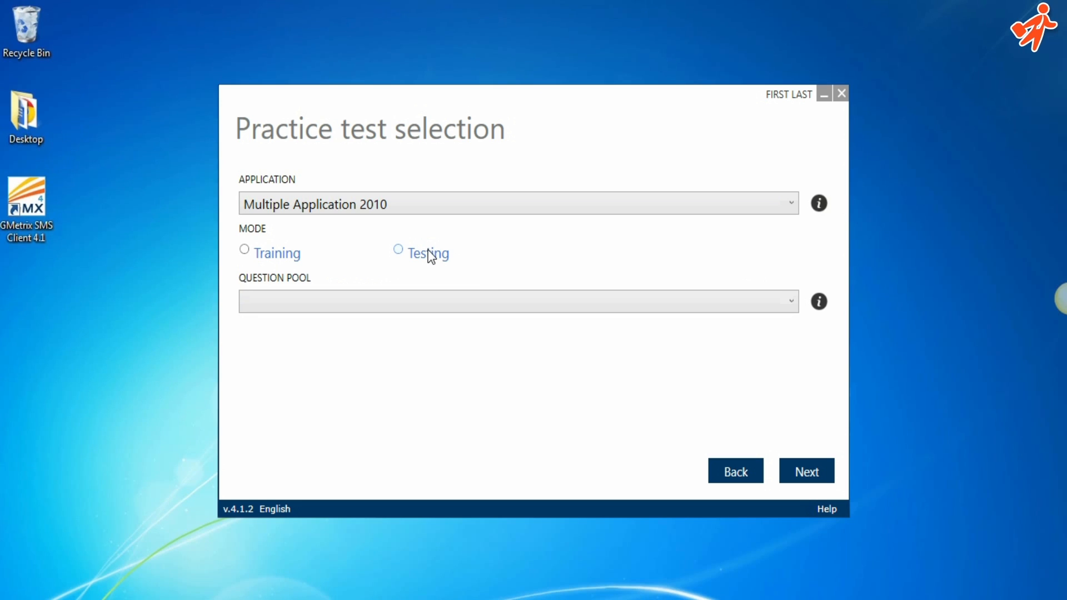
click(399, 251)
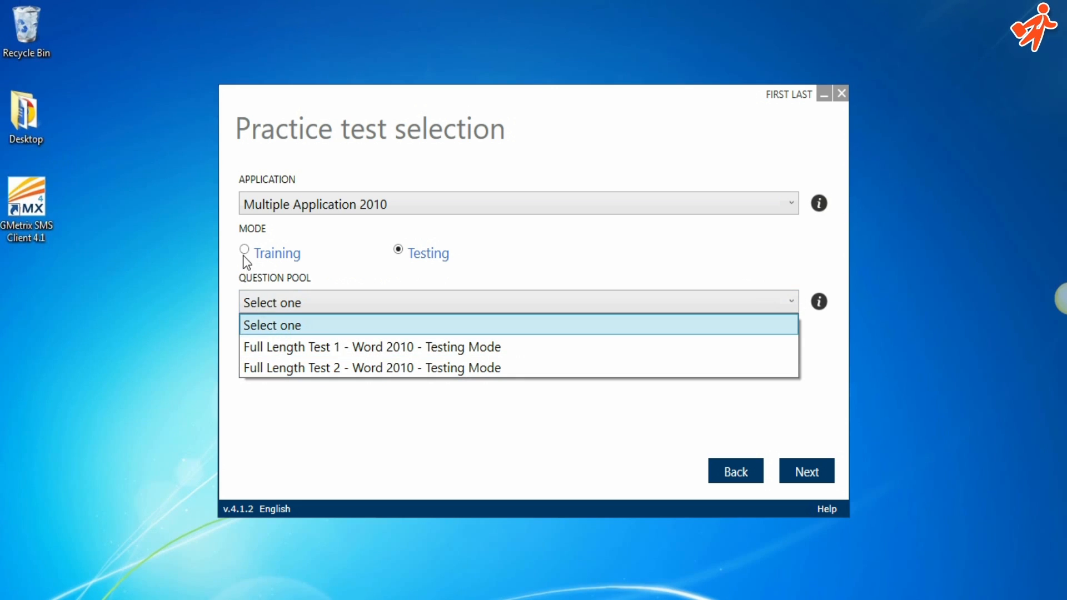
click(244, 250)
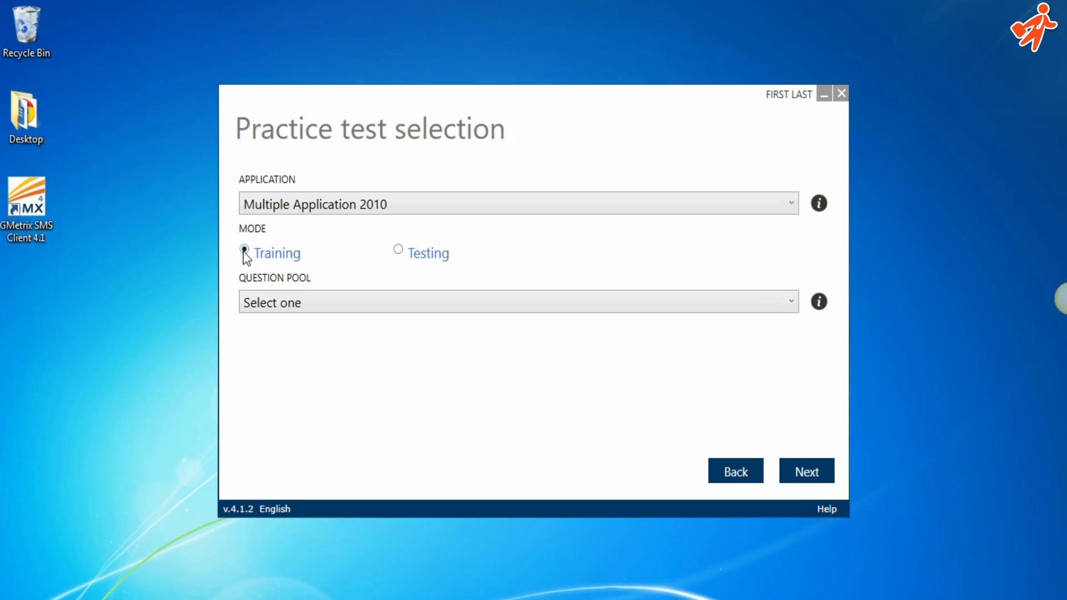
click(517, 302)
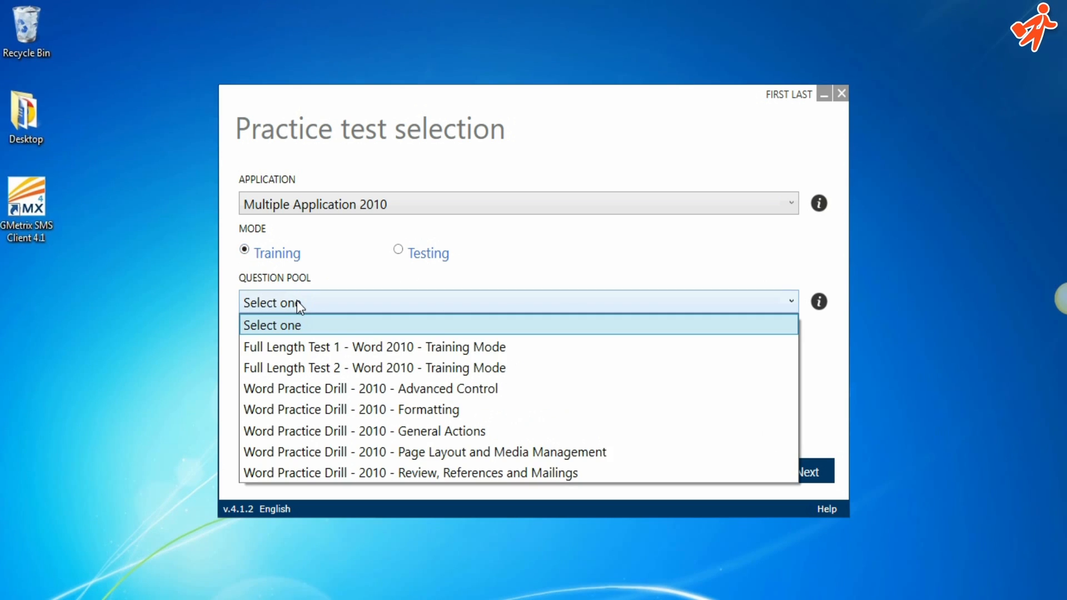
mouse_move(310, 347)
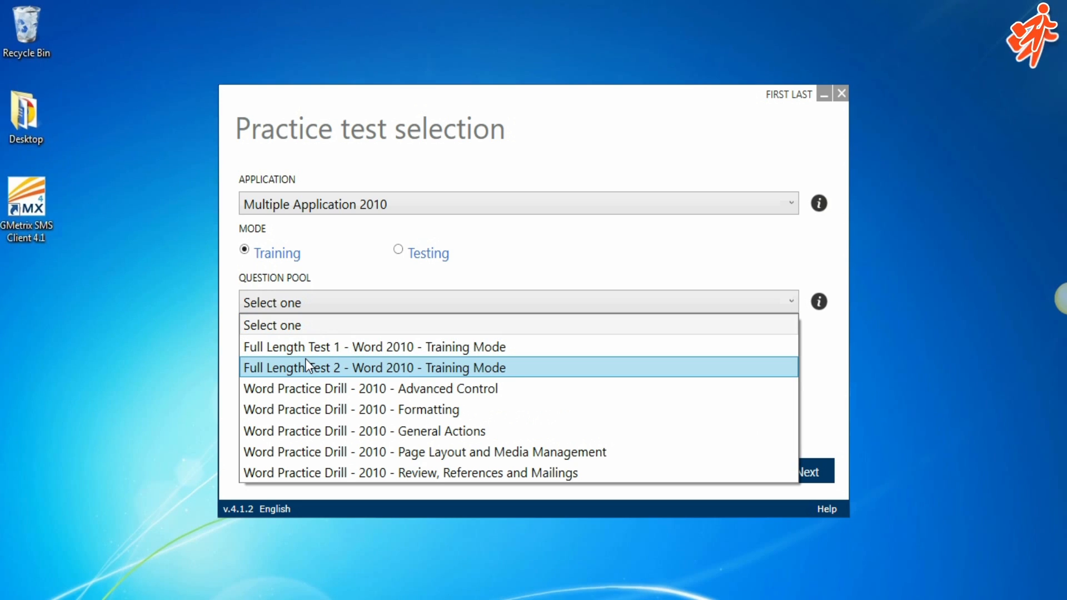
mouse_move(309, 353)
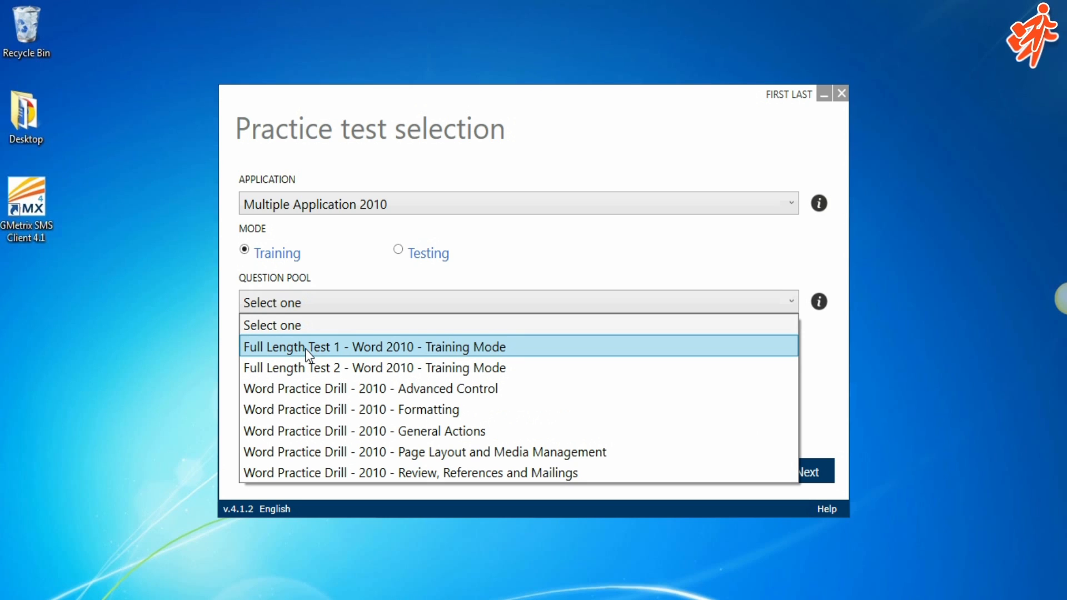
click(374, 347)
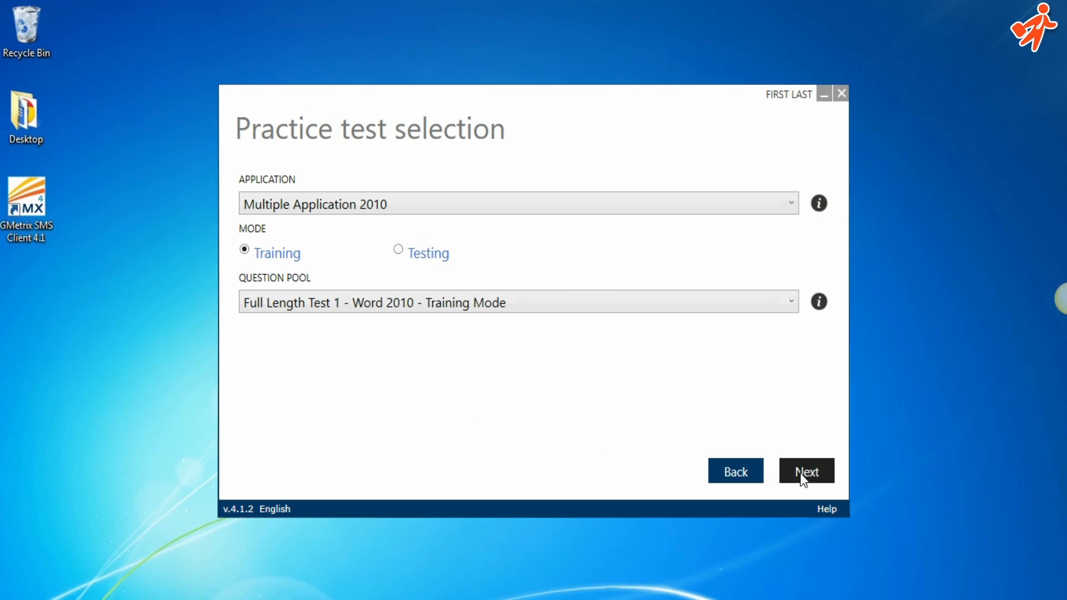
click(807, 471)
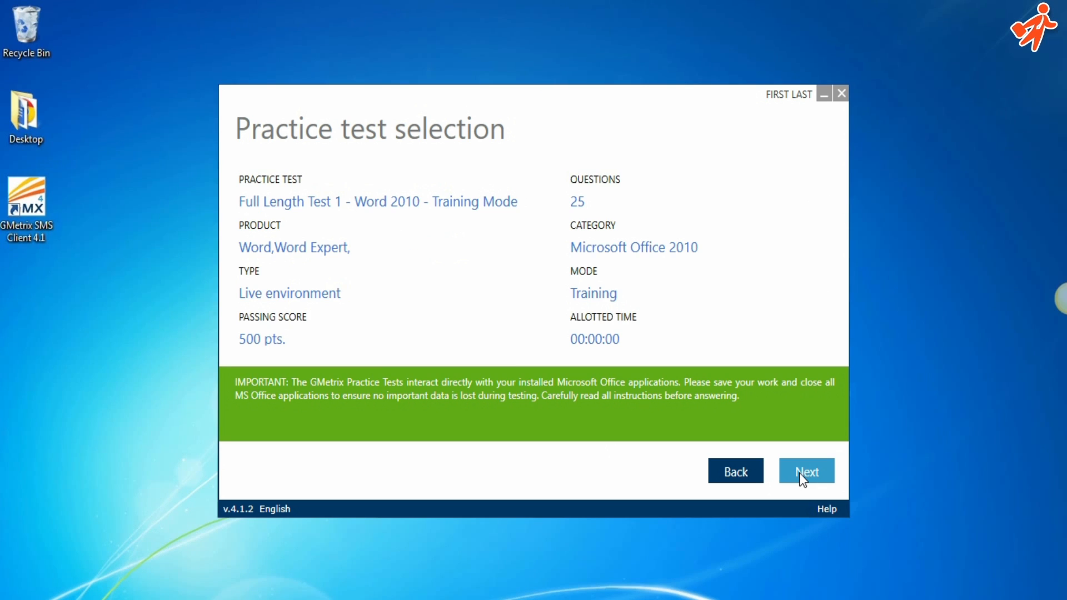
- Advance past the test details and Instructions pages to start question 1
click(807, 471)
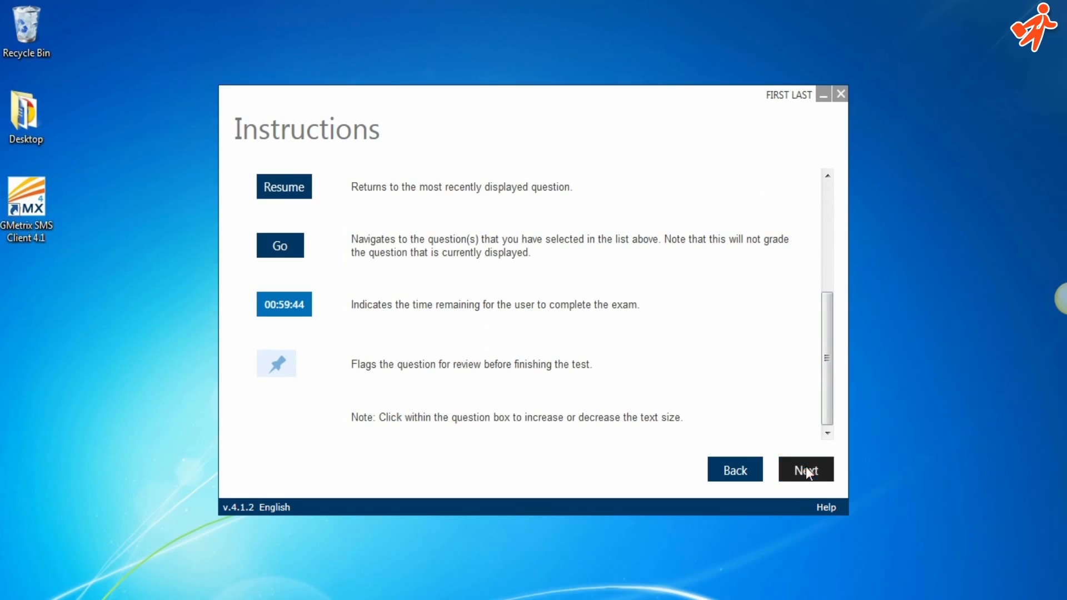
click(806, 470)
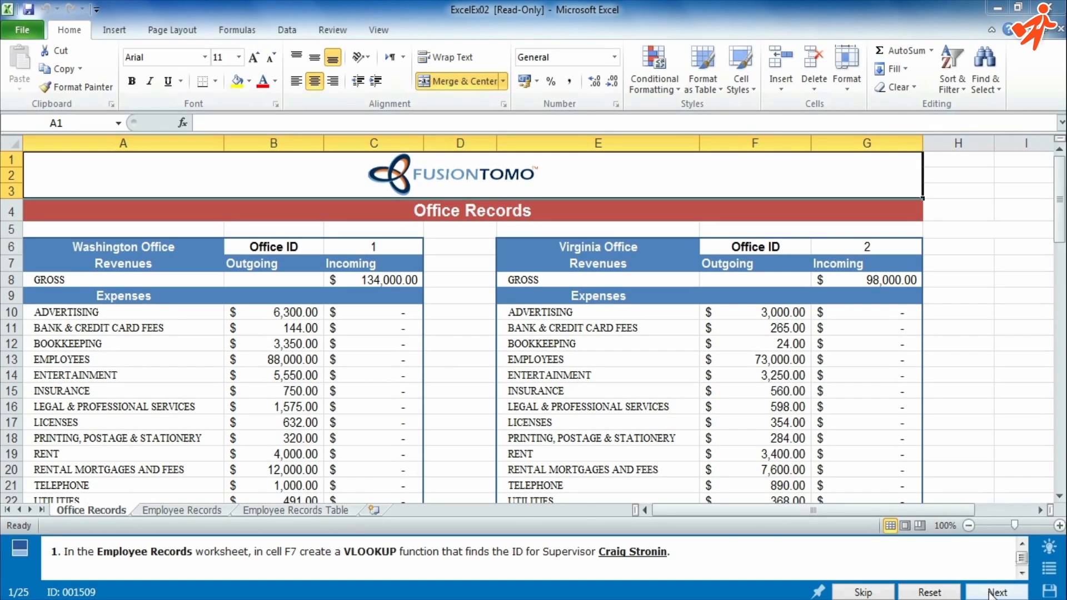
- Switch to the Employee Records worksheet
click(182, 510)
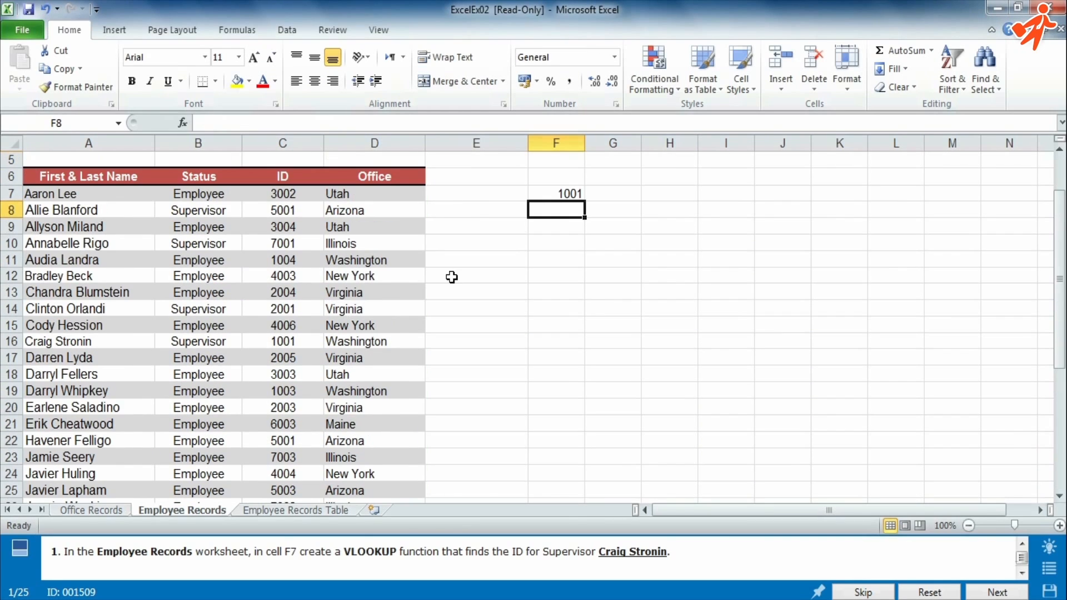
mouse_move(768, 441)
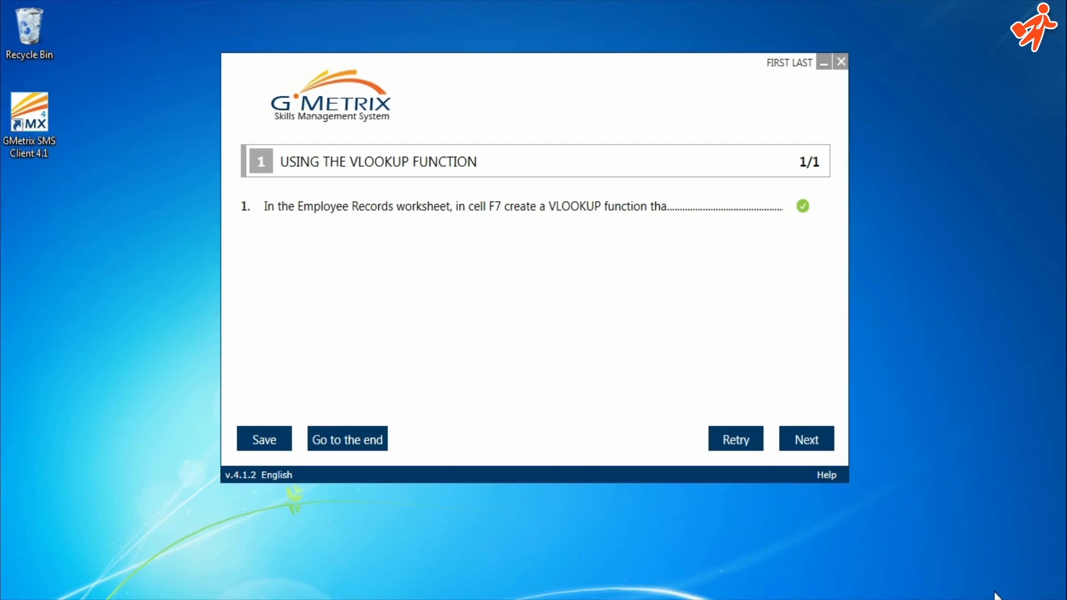
mouse_move(259, 459)
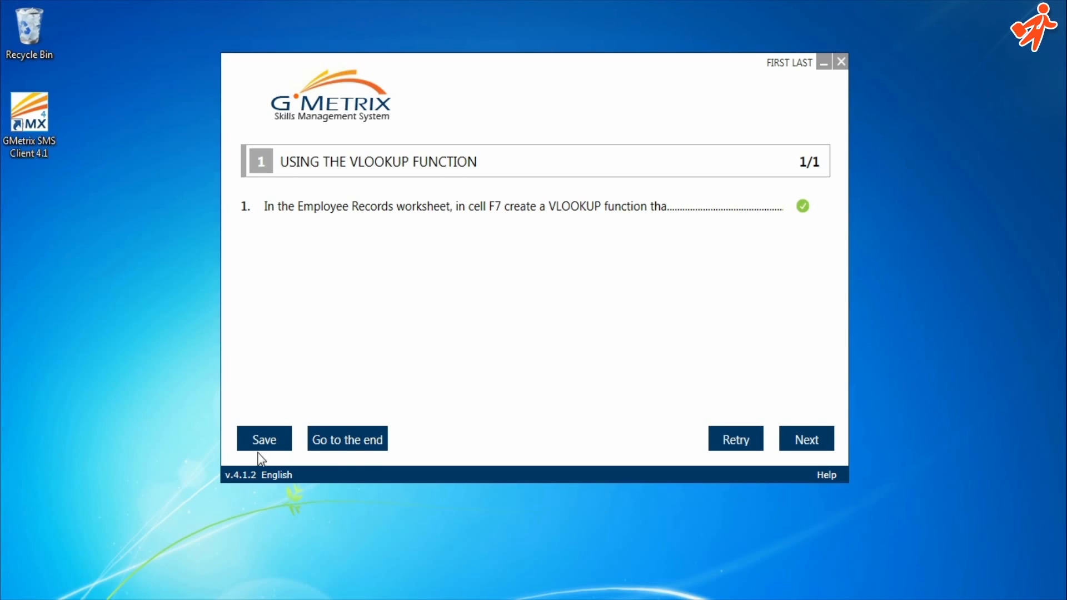
mouse_move(317, 455)
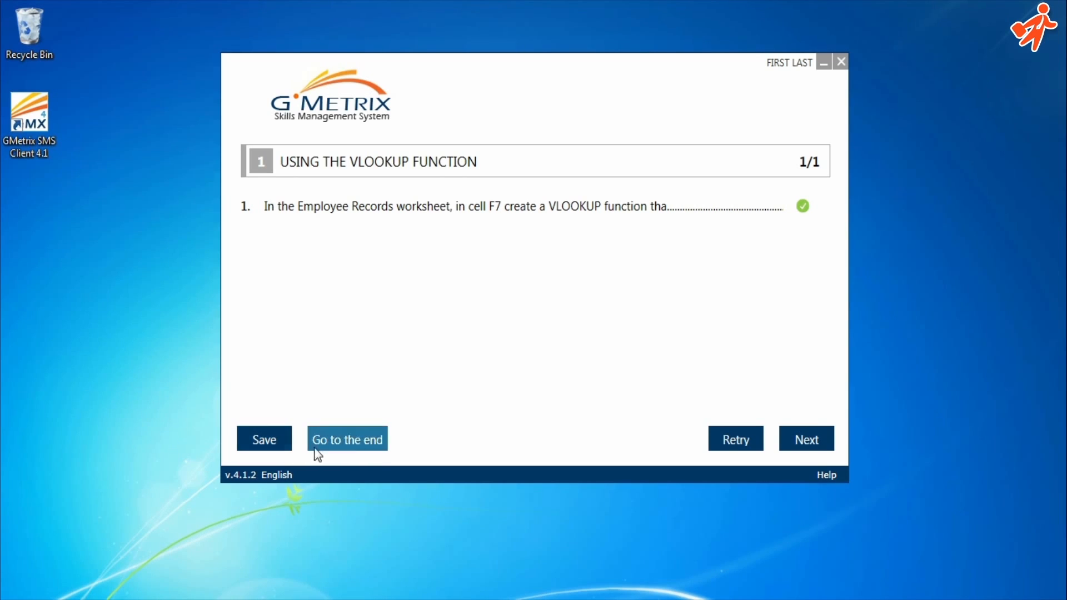
mouse_move(736, 439)
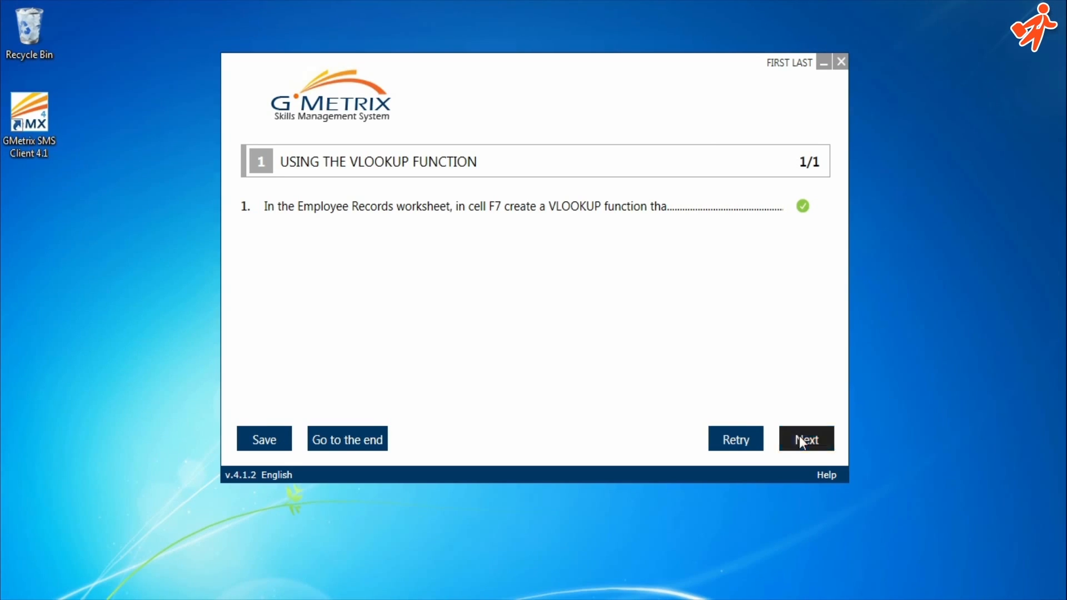
- Continue from the question summary to question 2, the COUNTIF task
click(807, 439)
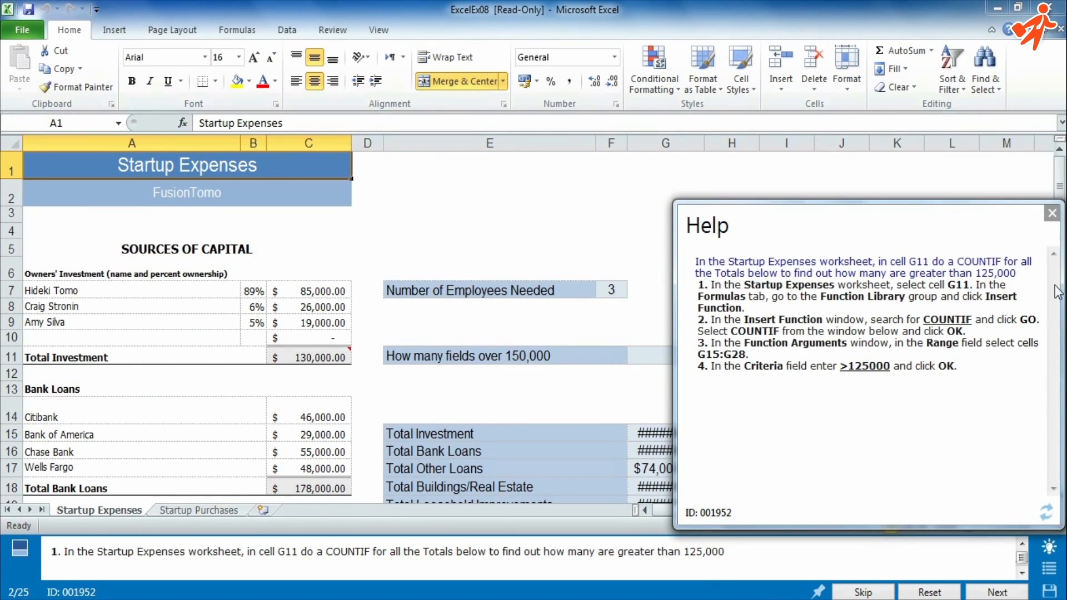
- Close the Help pane on question 2
click(1052, 213)
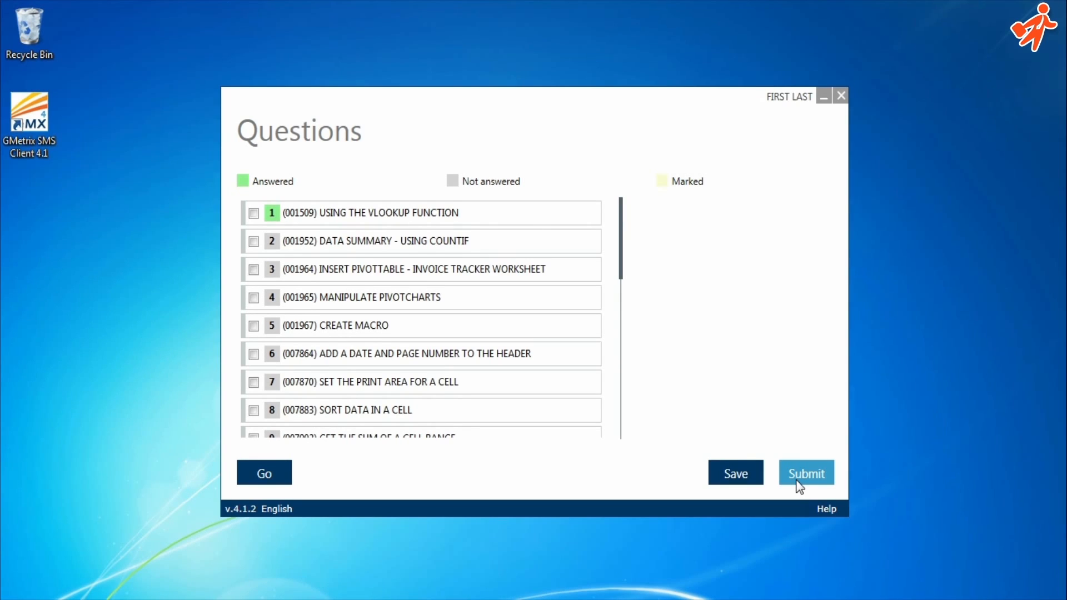
- Submit the test, view the 37-of-500 score report, and open Review questions
click(806, 473)
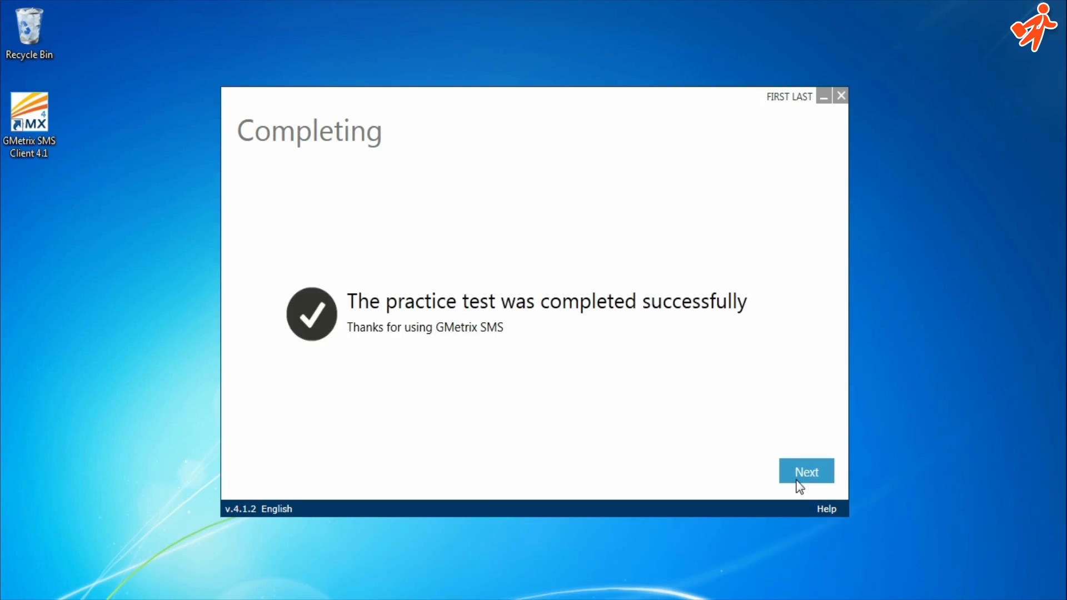
click(807, 472)
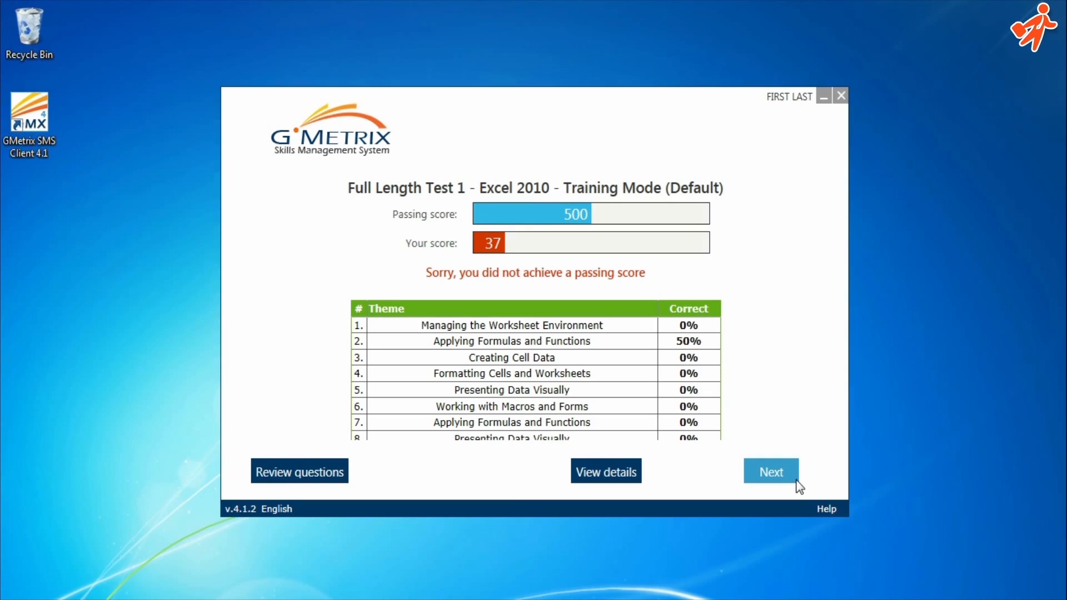
mouse_move(682, 469)
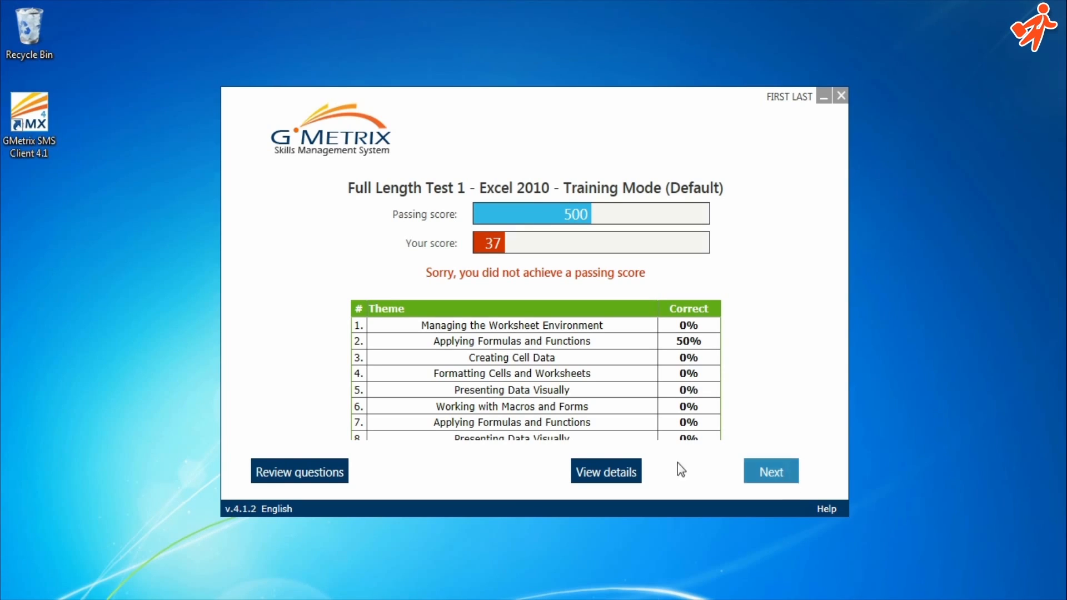
click(300, 471)
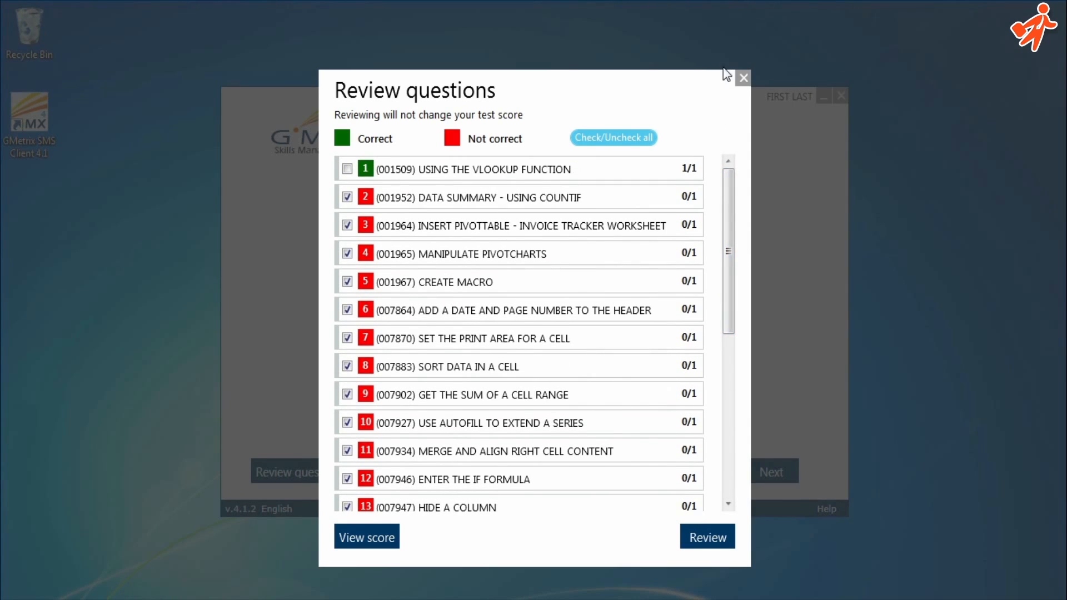
- Close the Review questions dialog
click(743, 77)
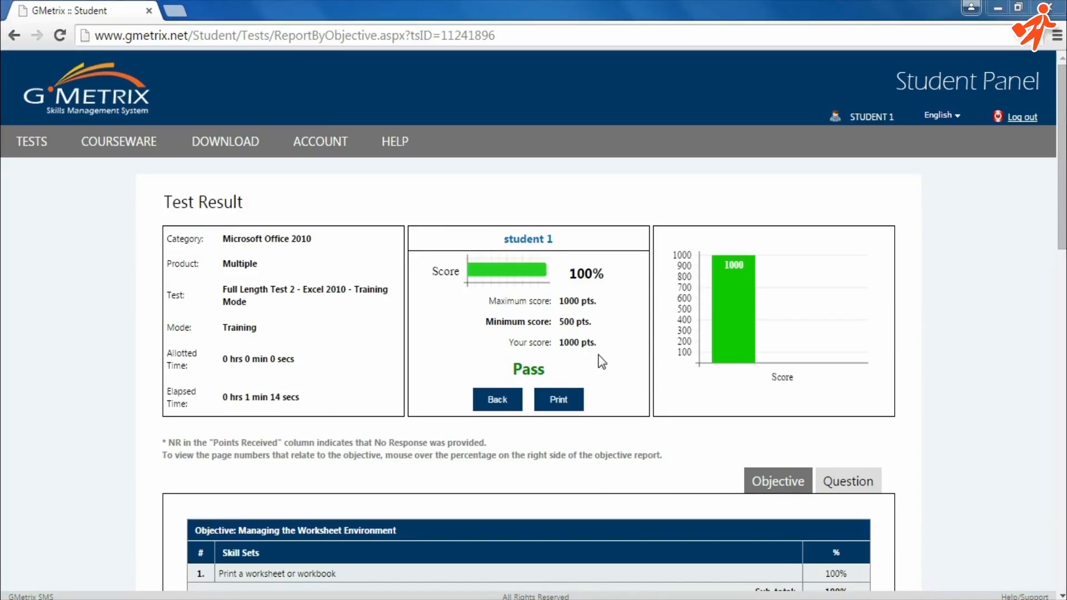
mouse_move(1043, 228)
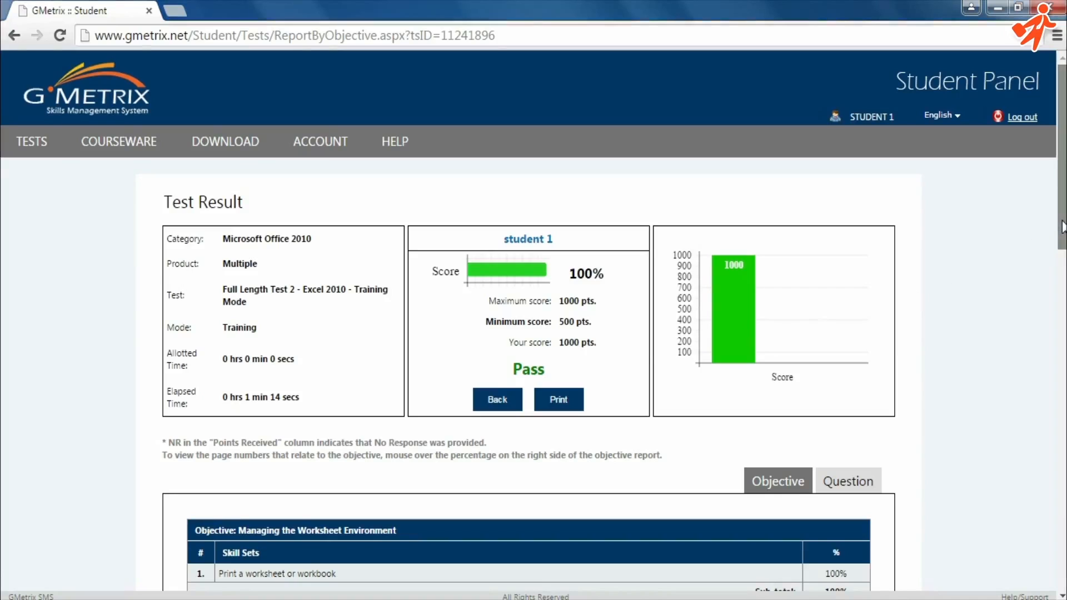
- Scroll through the Test 2 objective report showing 100% per skill, then go to TESTS
scroll(down, 3)
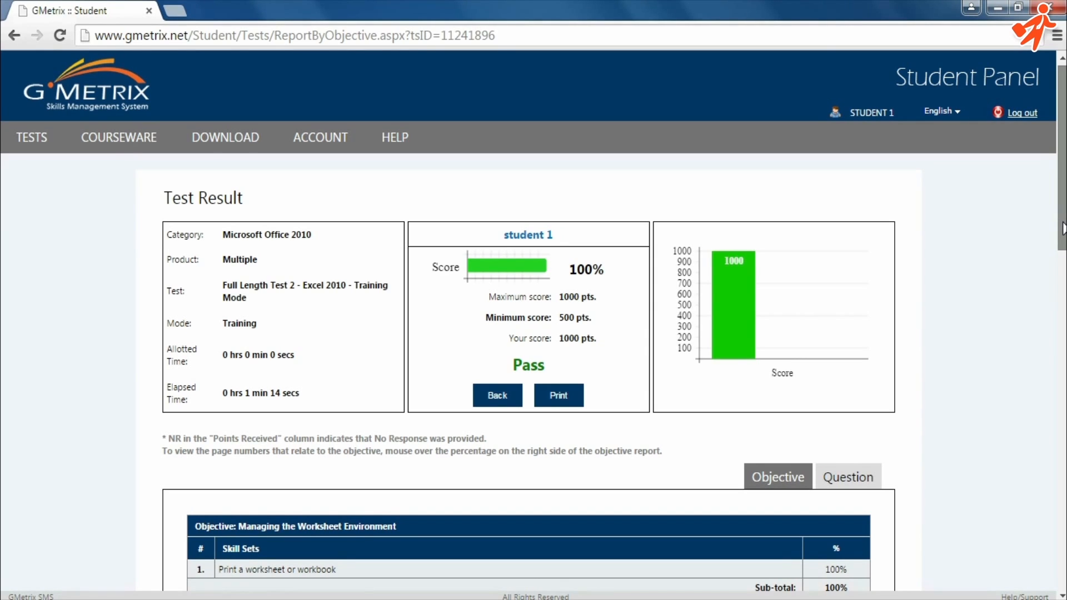
scroll(down, 3)
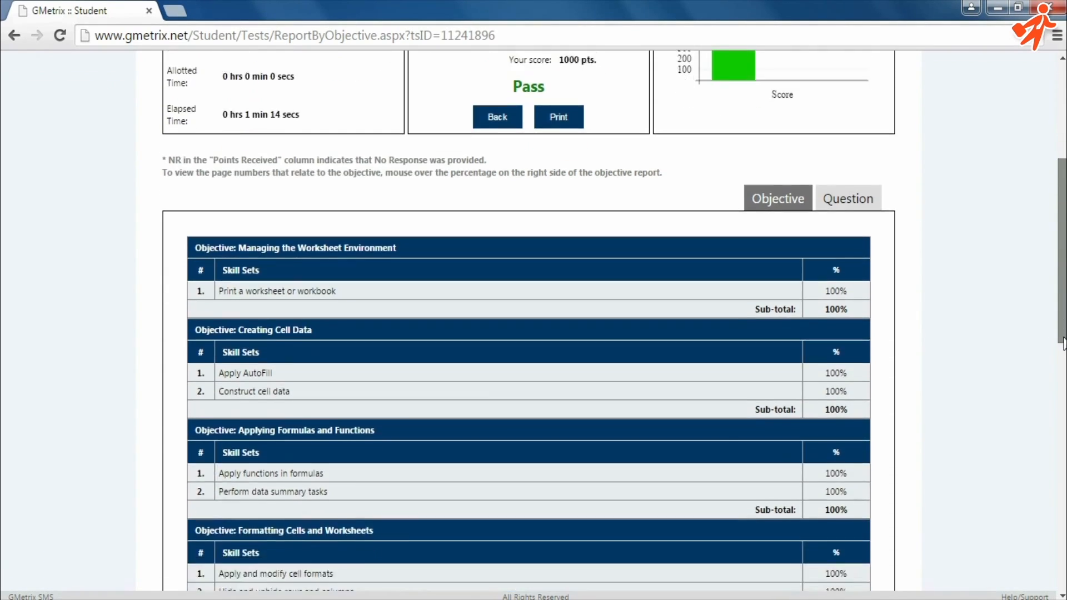
scroll(down, 3)
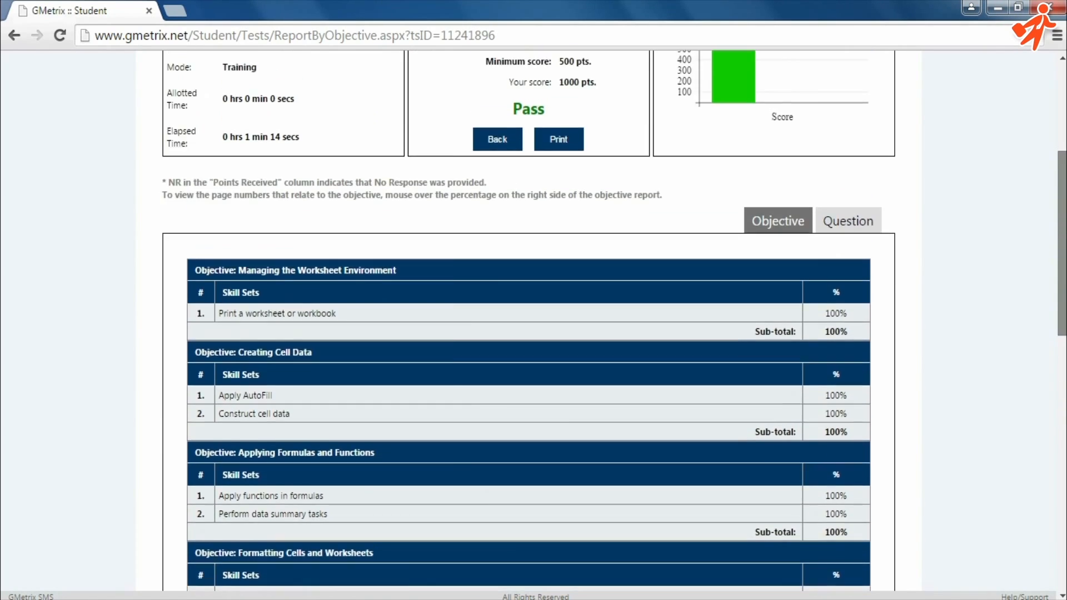
scroll(up, 3)
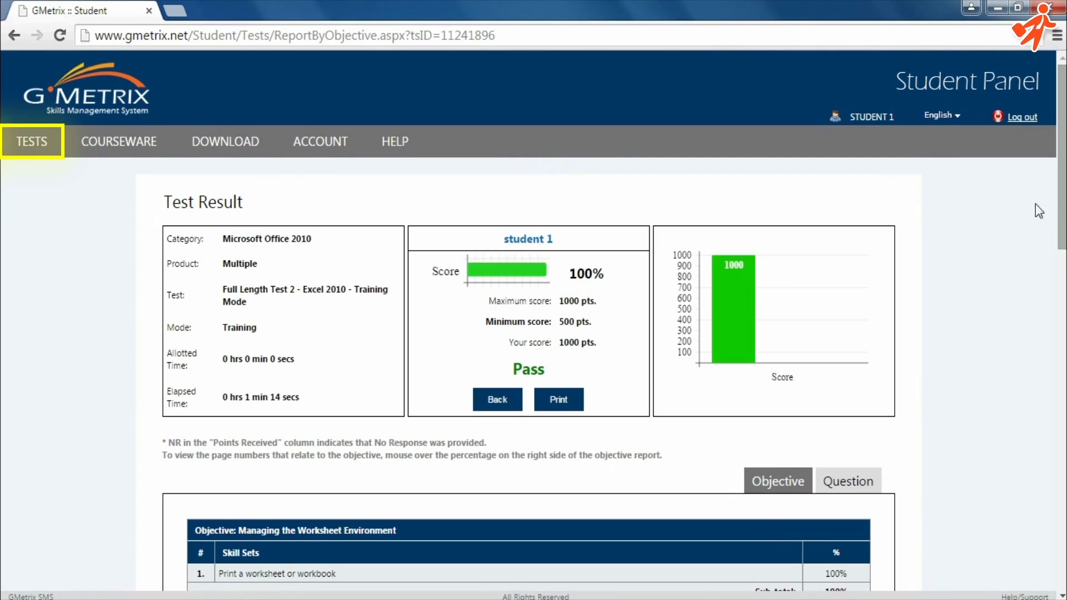
click(32, 142)
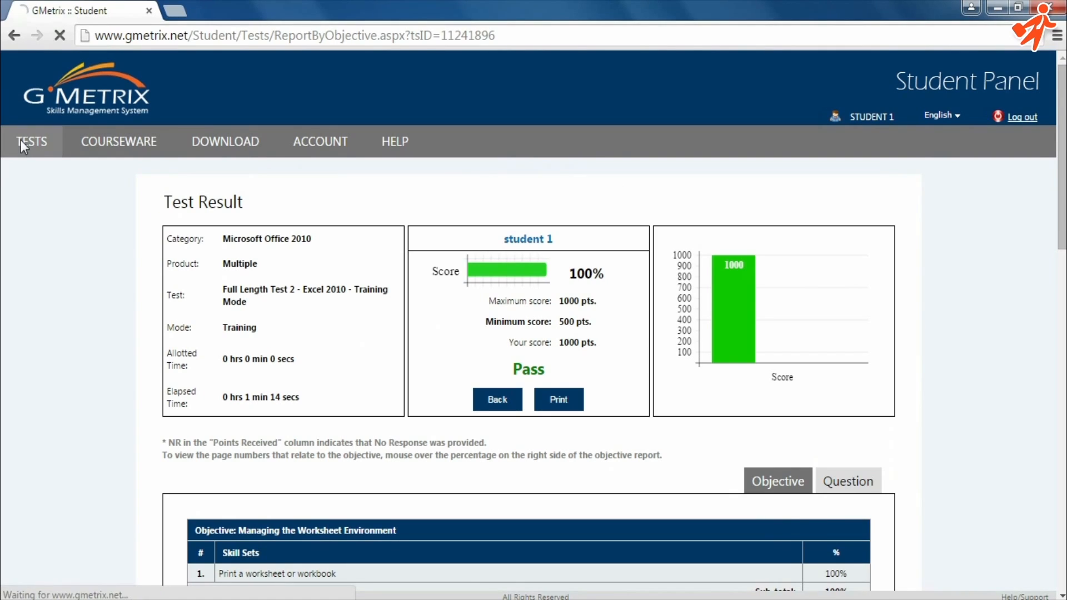
- View the completed tests scored 100% and 96%, then open the My Account personal info form
click(33, 142)
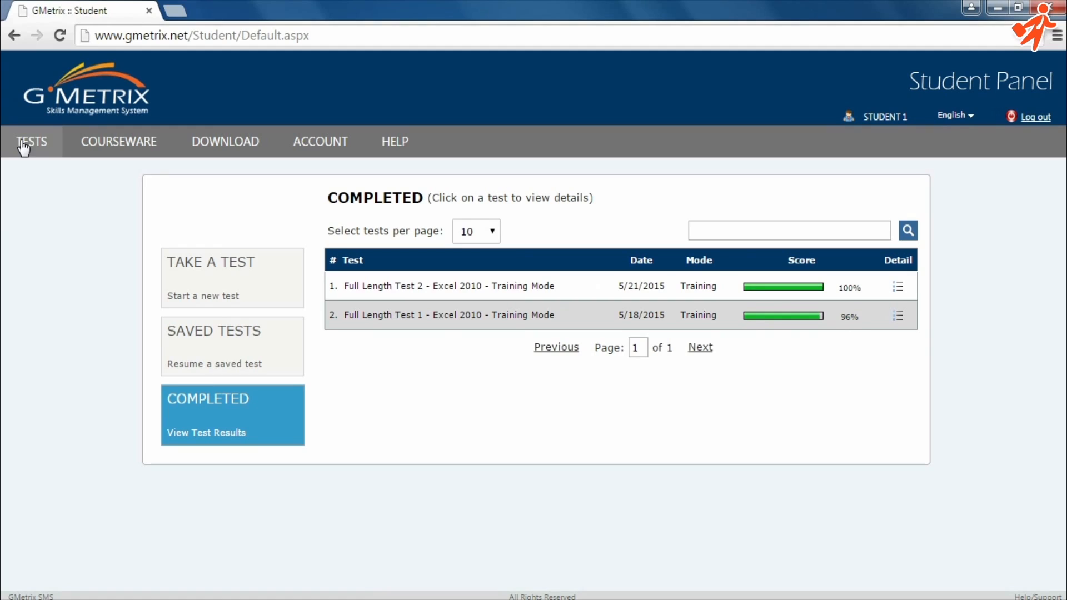
mouse_move(359, 310)
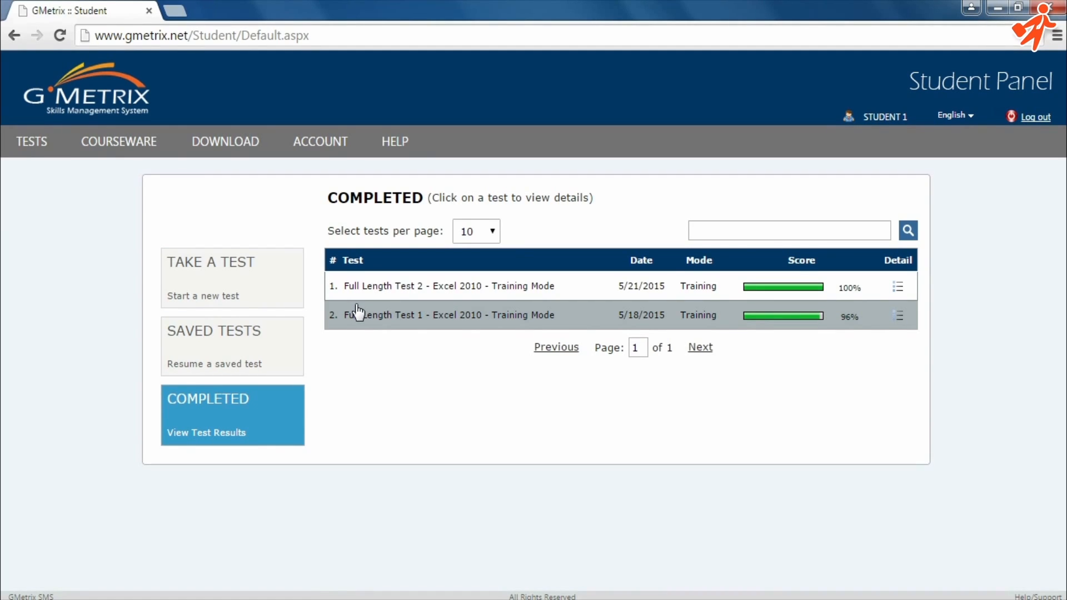
click(319, 141)
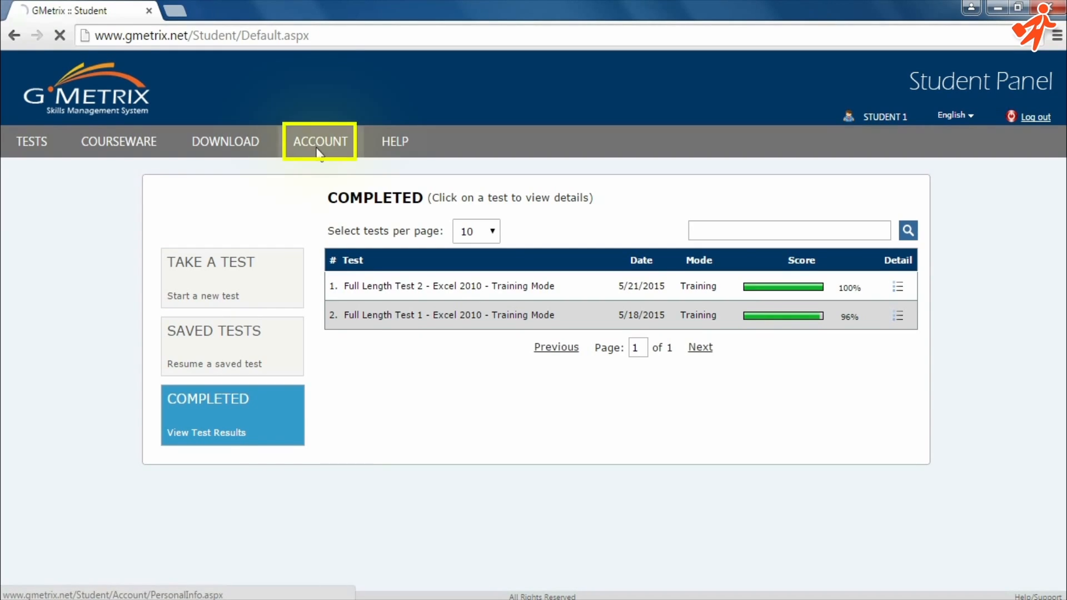
click(320, 142)
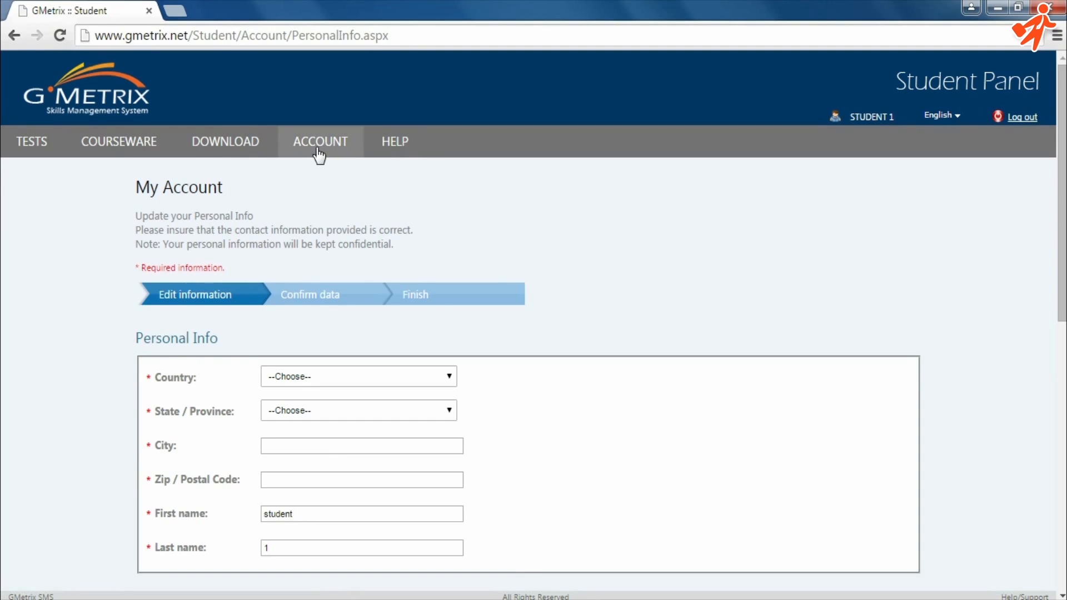